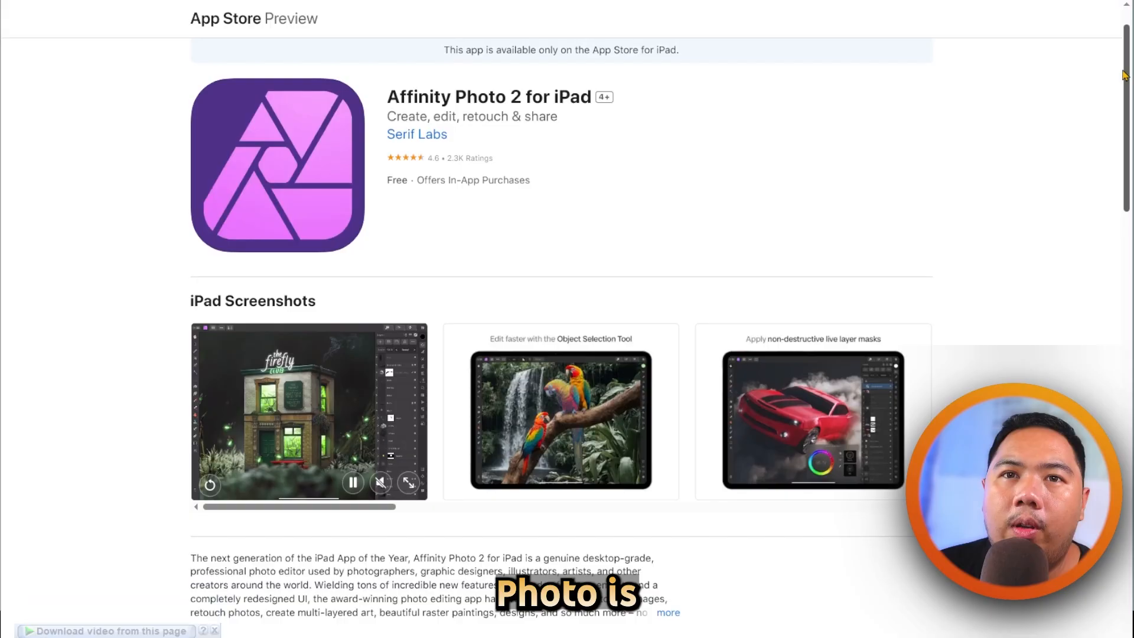
scroll("down", 3)
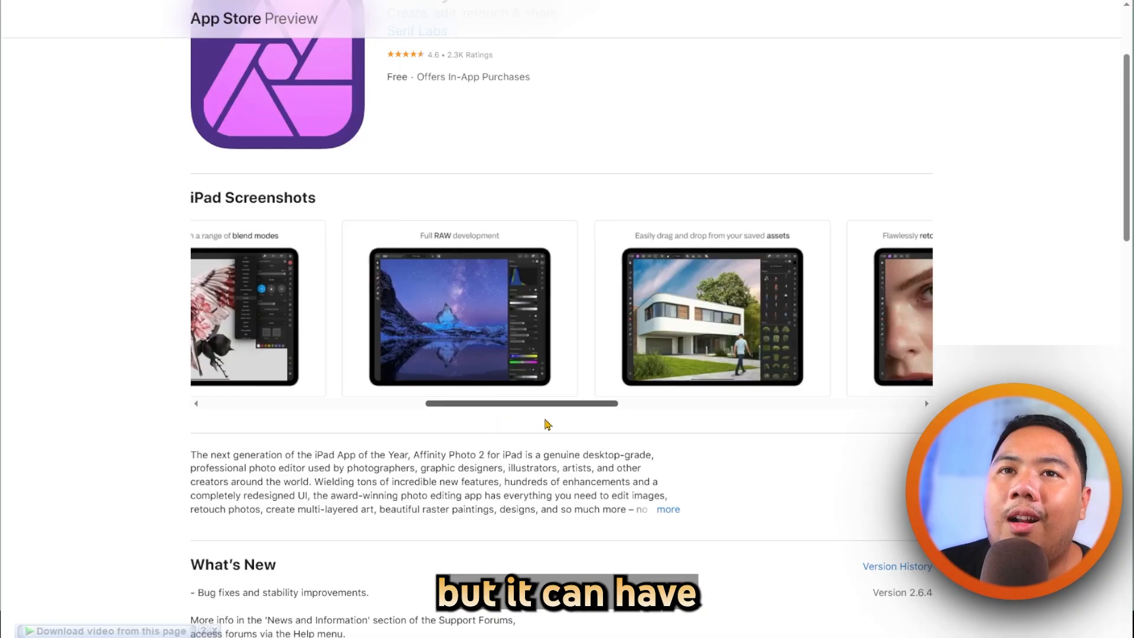
scroll("right", 3)
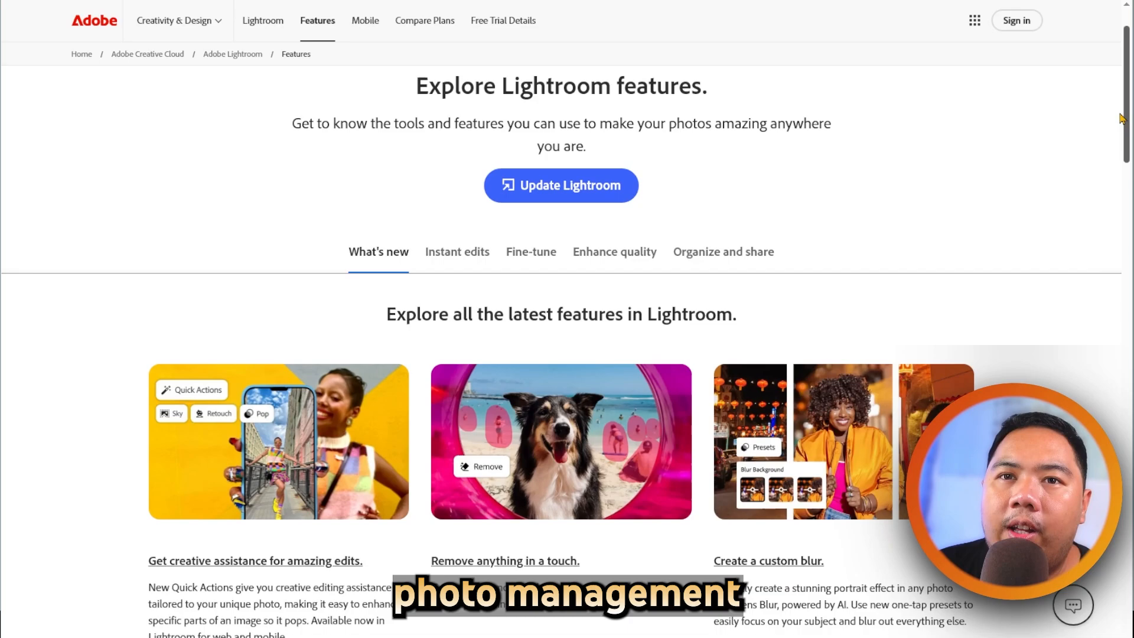
scroll("down", 3)
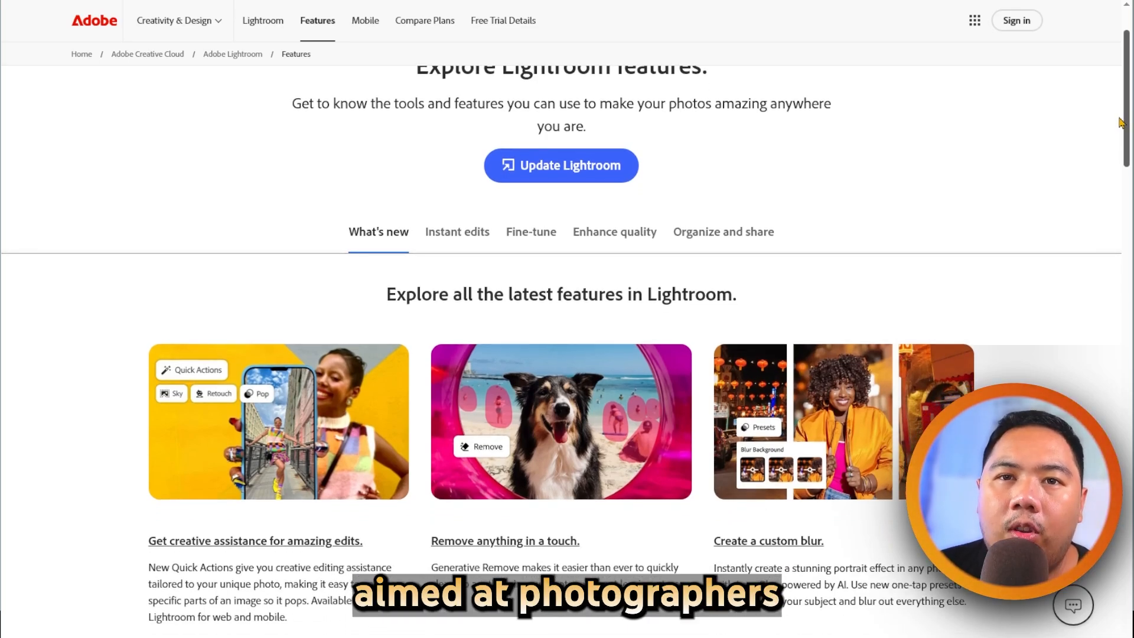
scroll("down", 3)
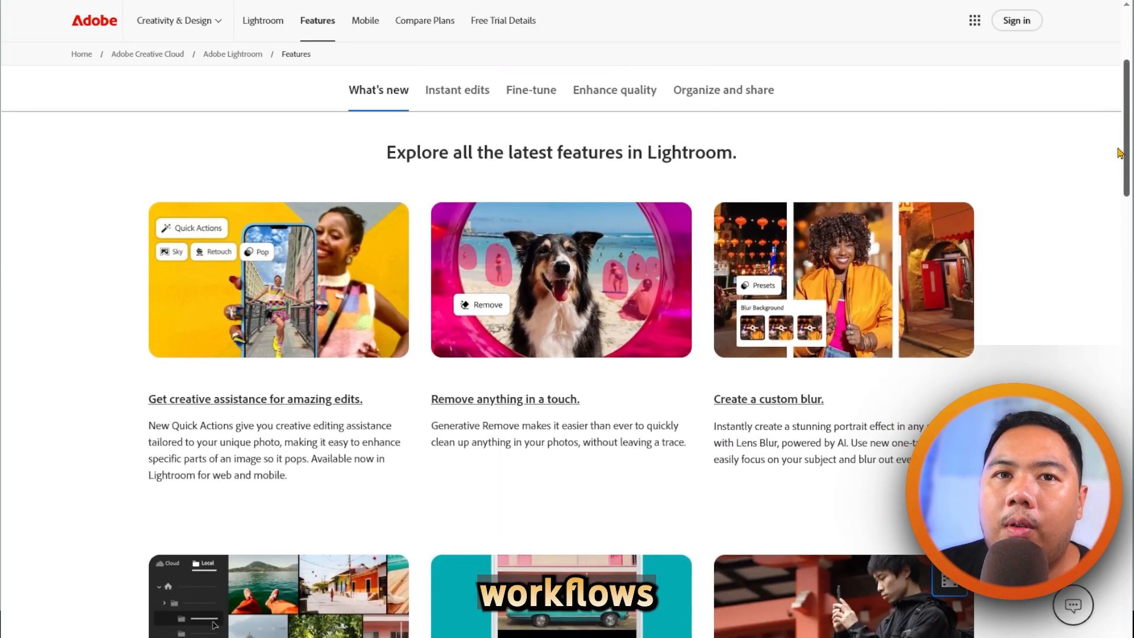
scroll("down", 3)
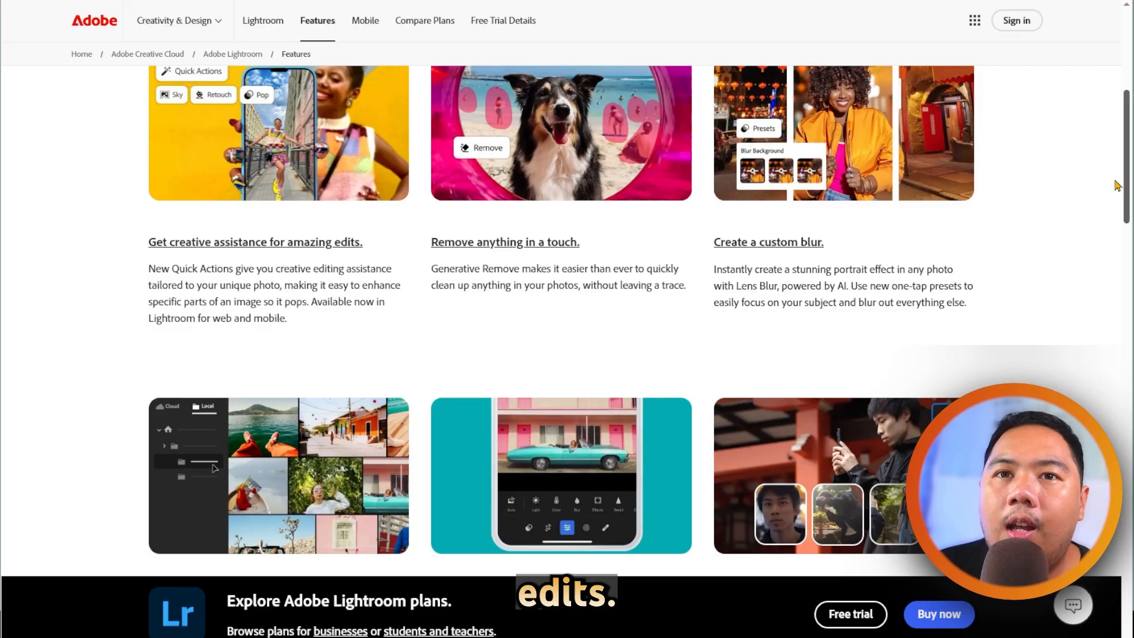
scroll("down", 3)
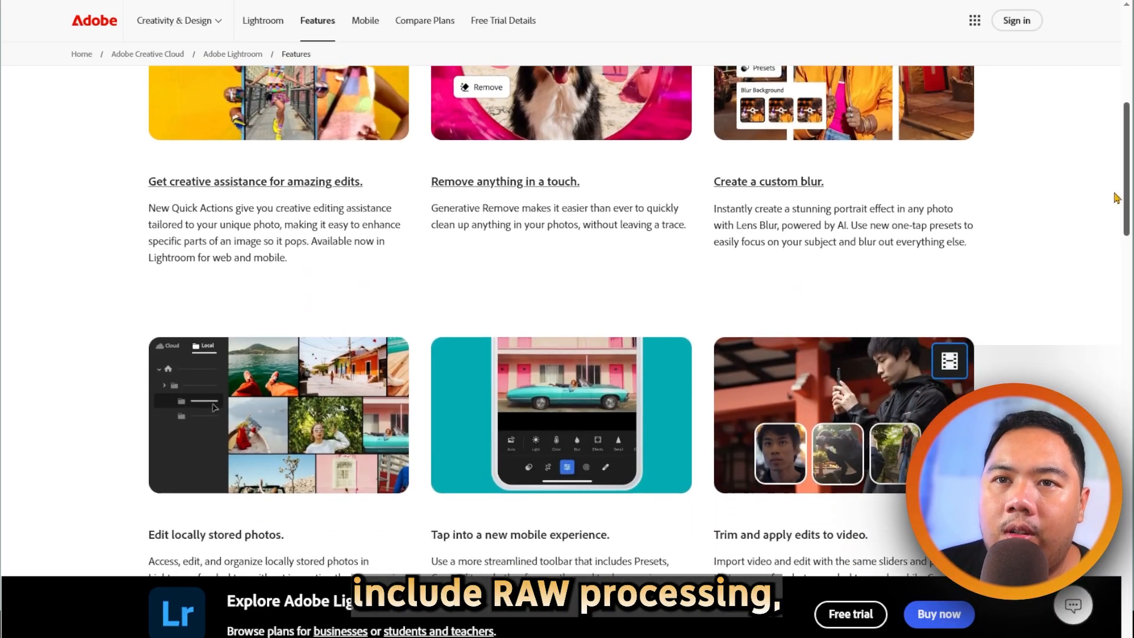
scroll("down", 3)
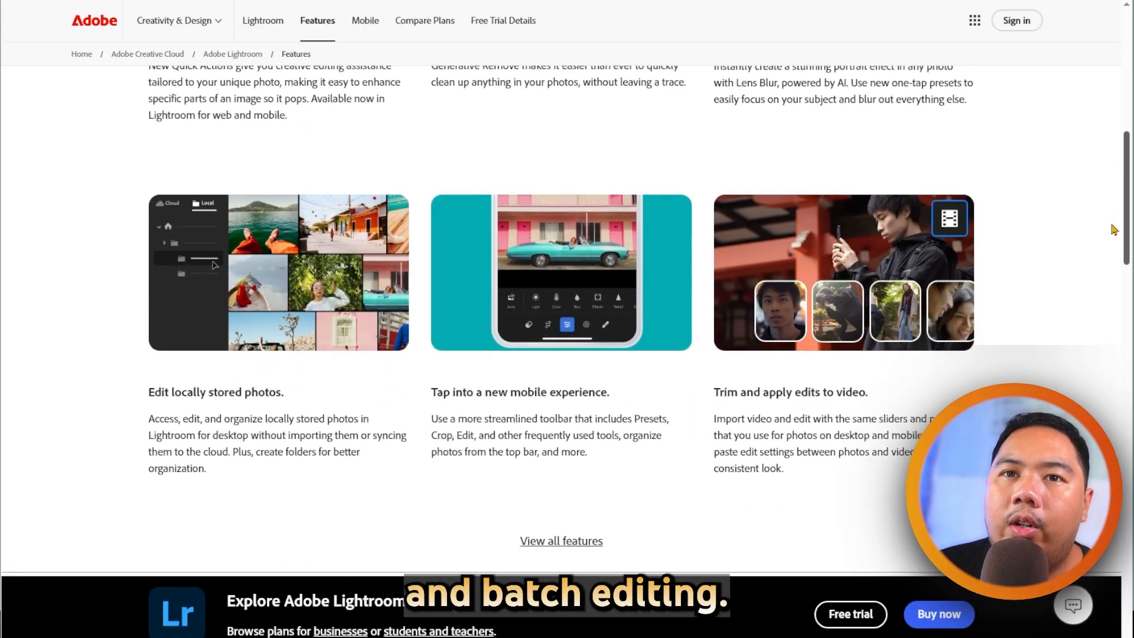
scroll("down", 3)
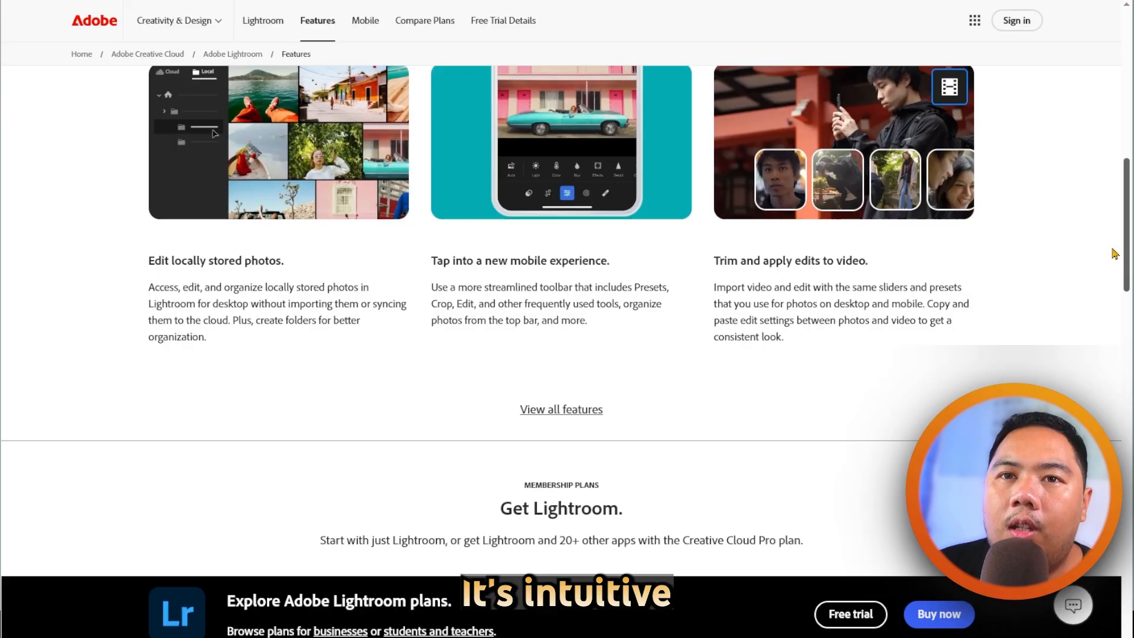
scroll("down", 3)
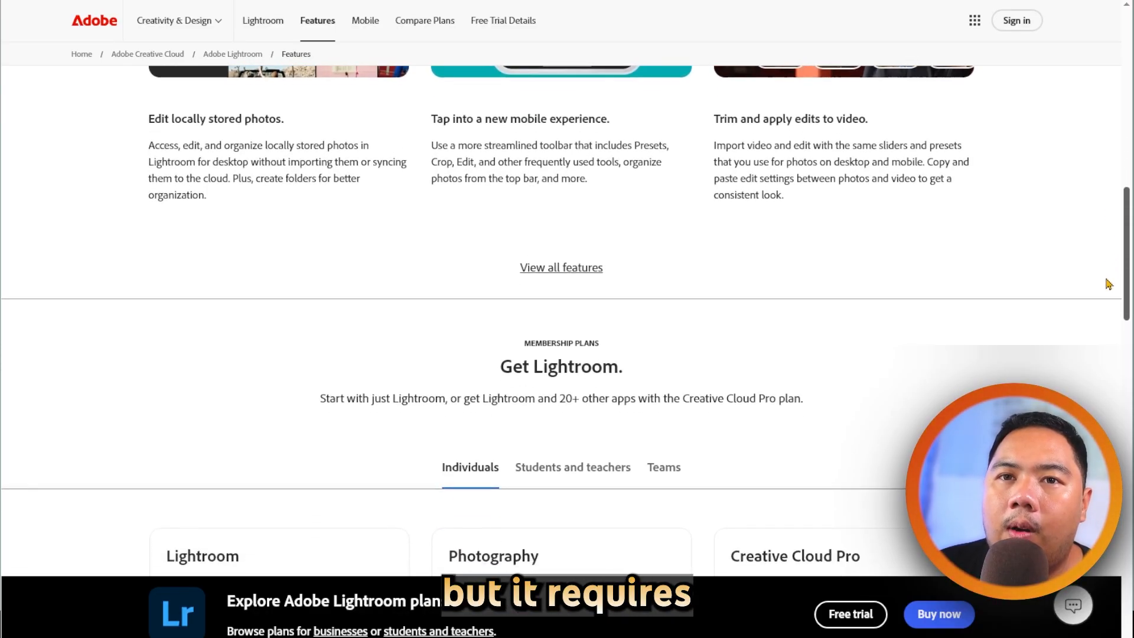
scroll("down", 3)
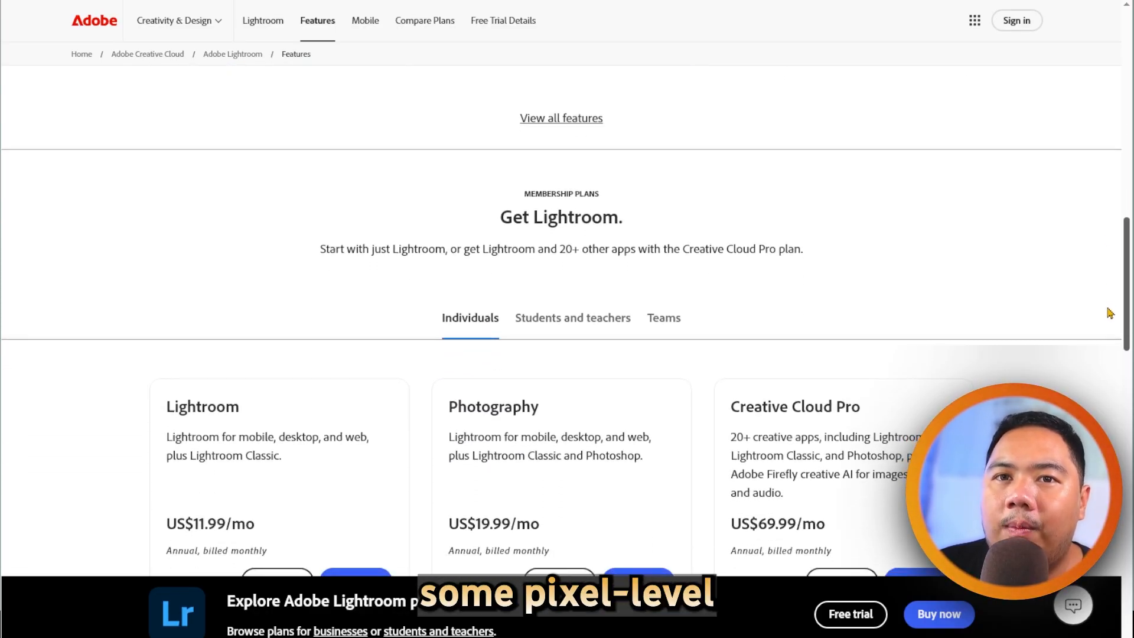
scroll("down", 3)
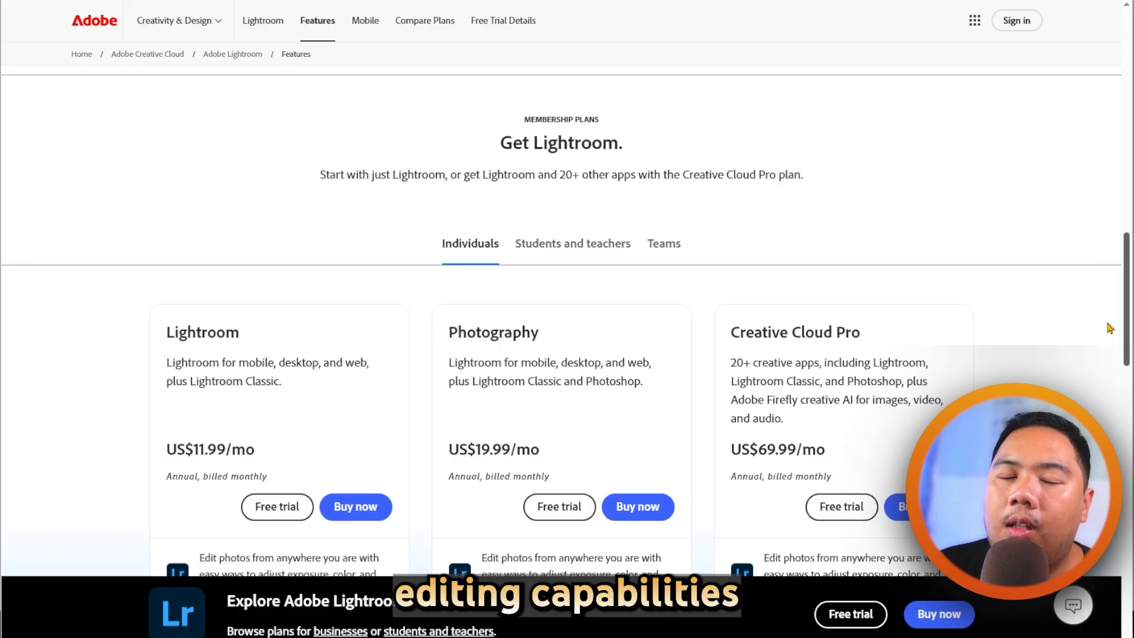
scroll("down", 3)
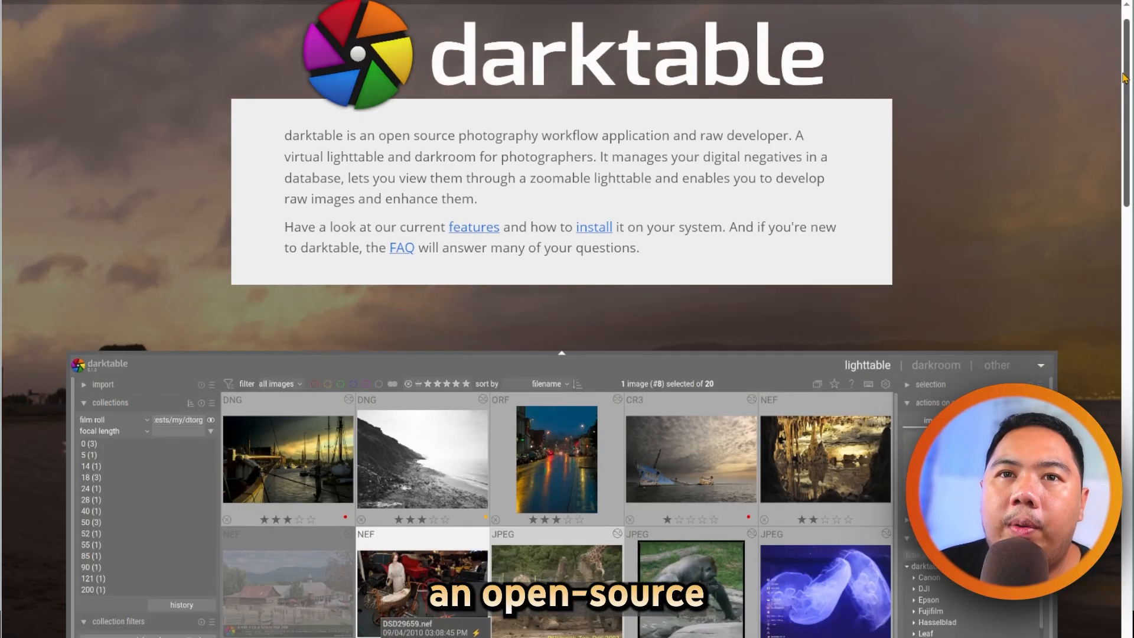
scroll("down", 3)
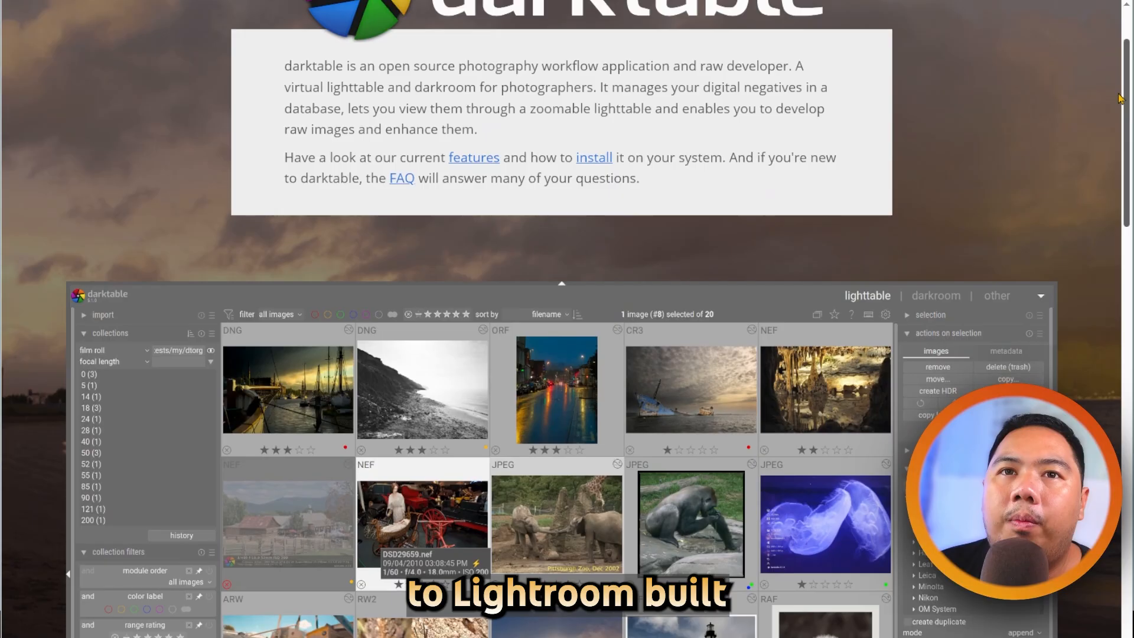
scroll("down", 3)
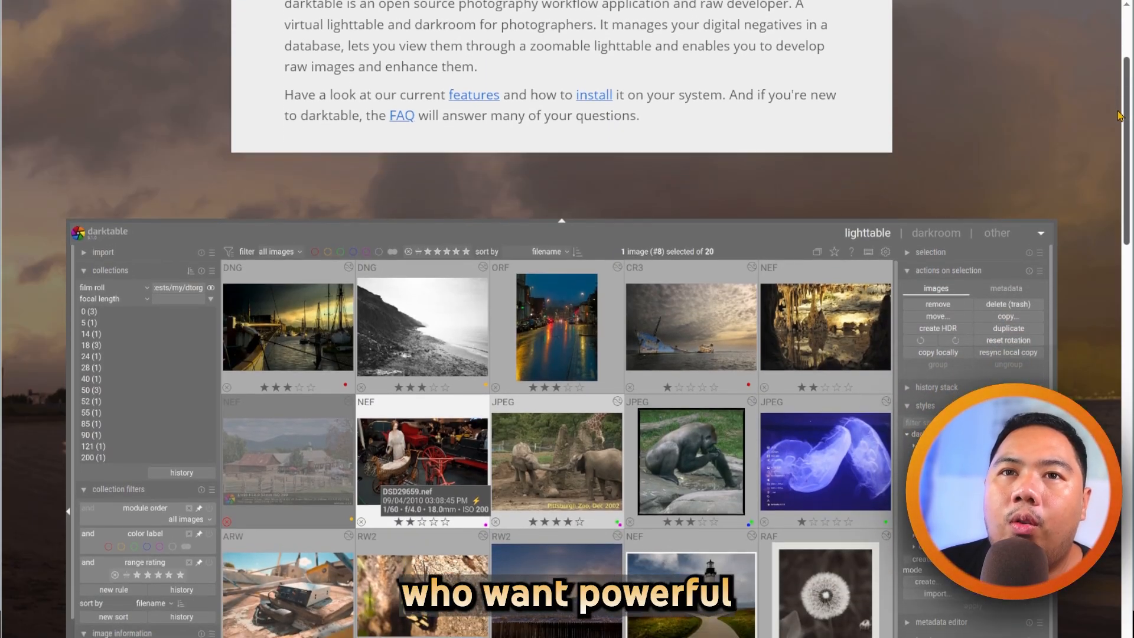
scroll("down", 3)
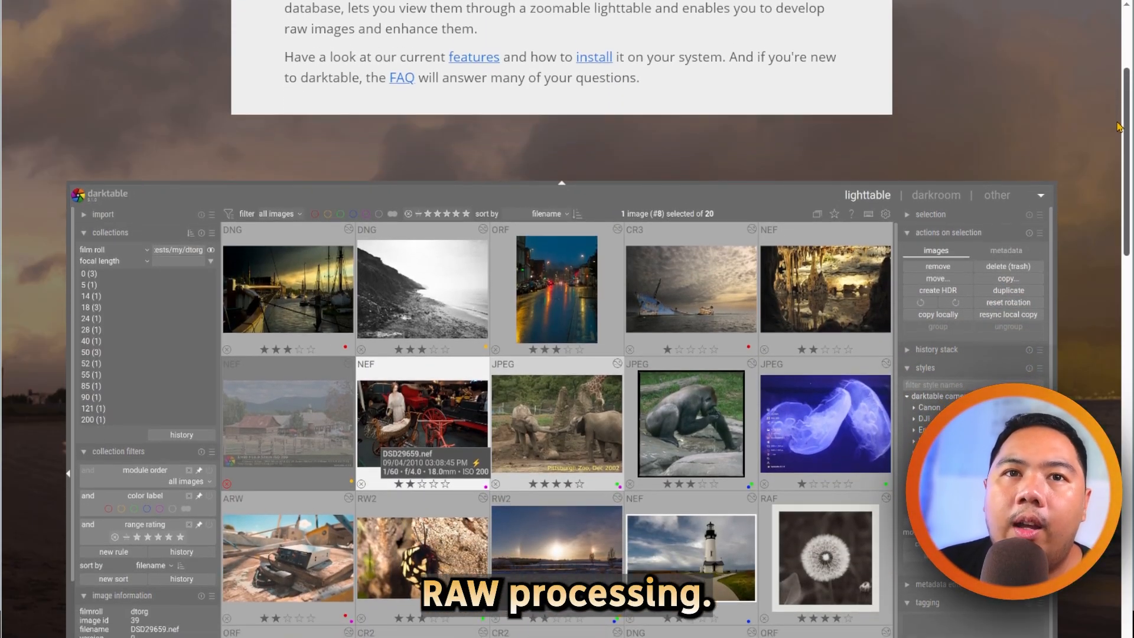
scroll("down", 3)
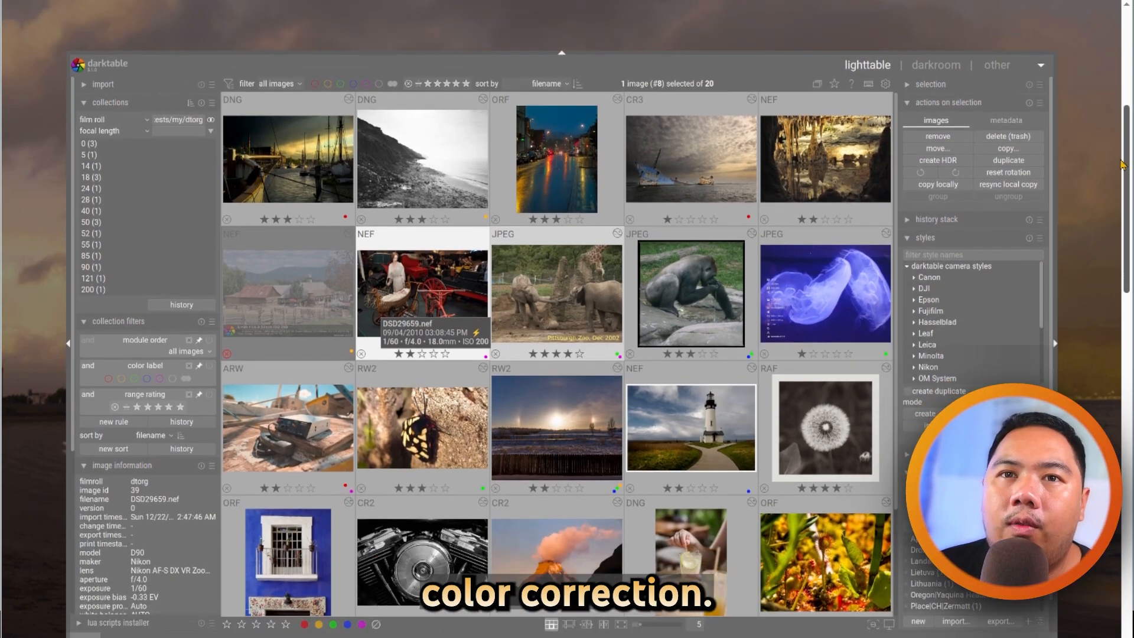
scroll("down", 3)
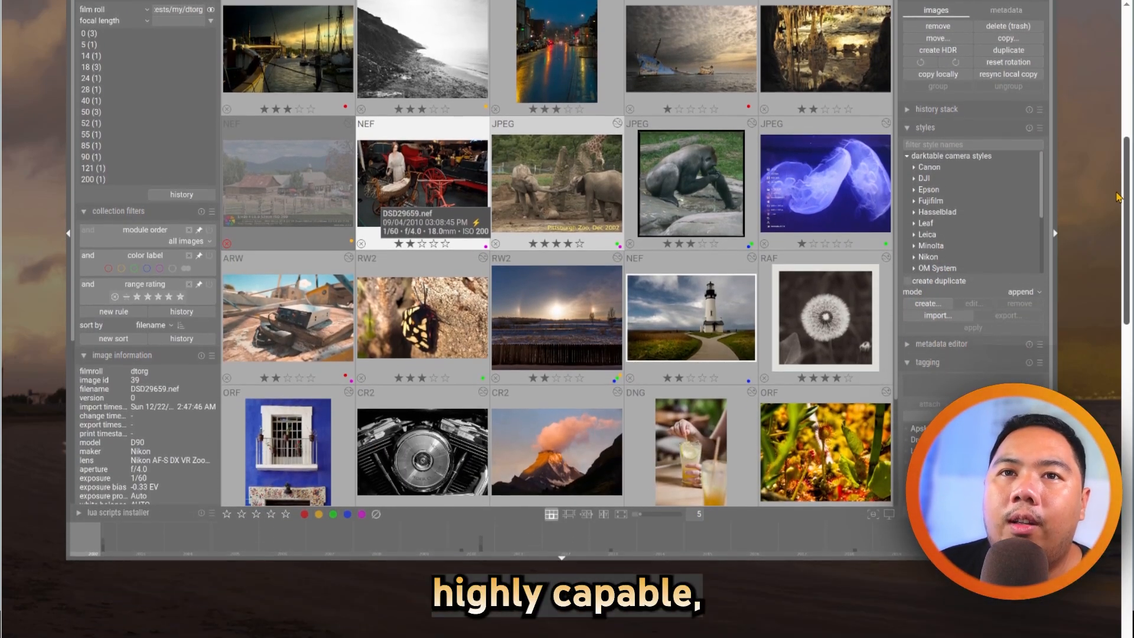
scroll("down", 3)
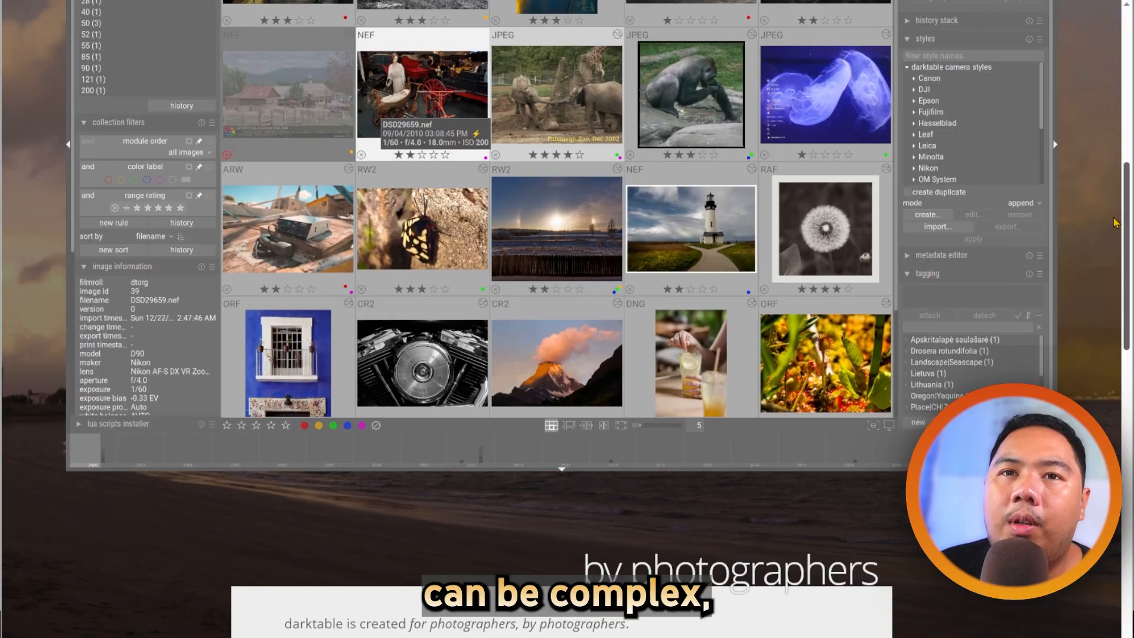
scroll("down", 3)
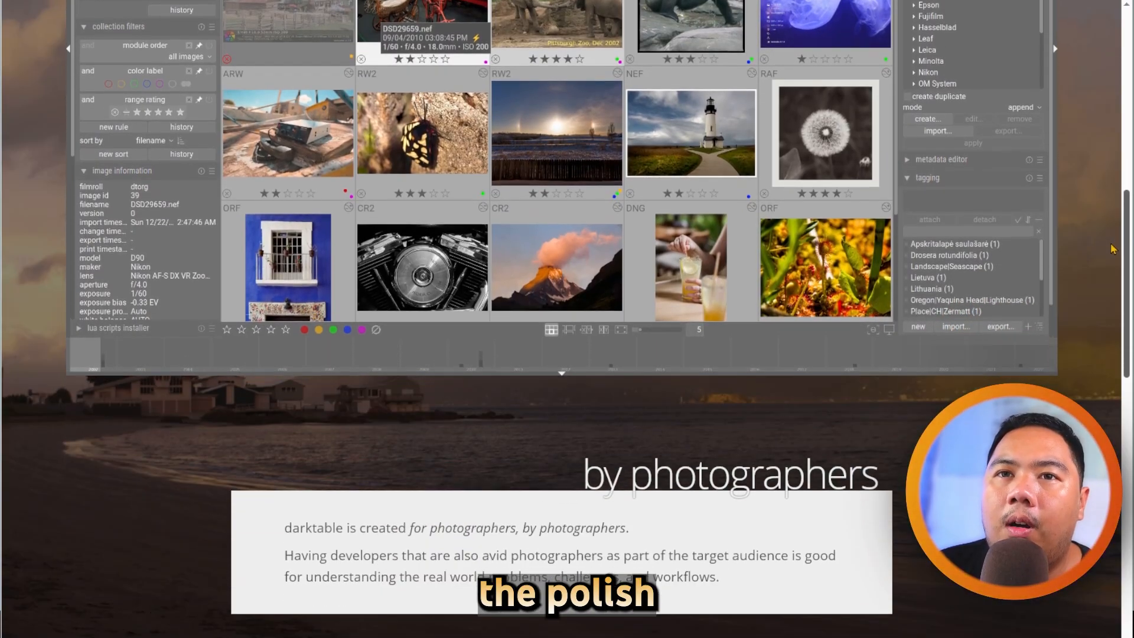
scroll("down", 3)
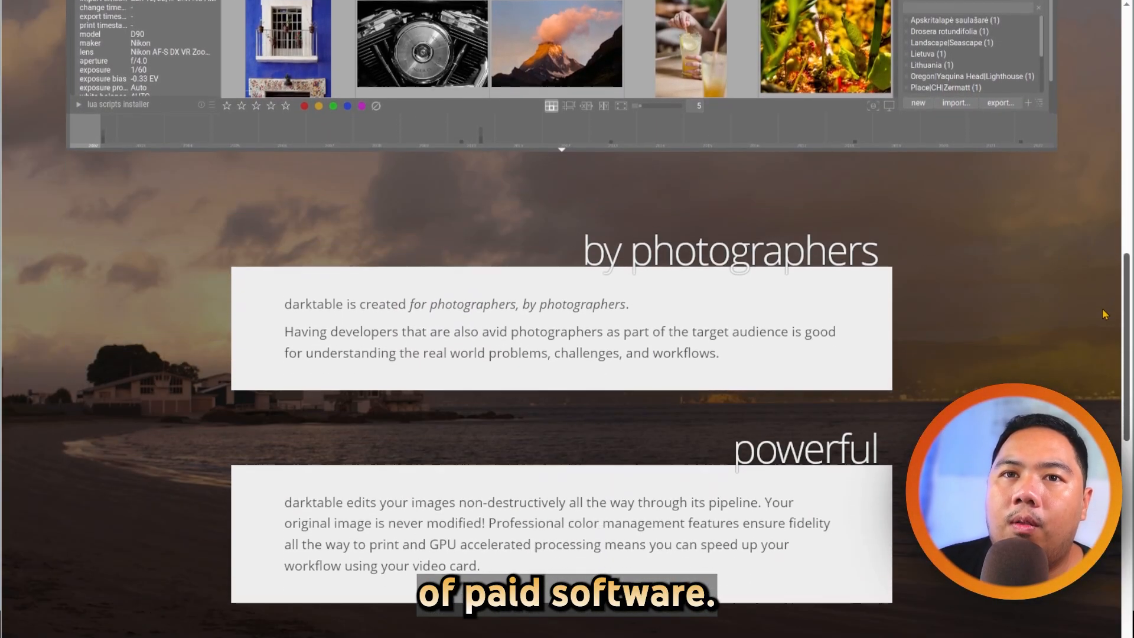